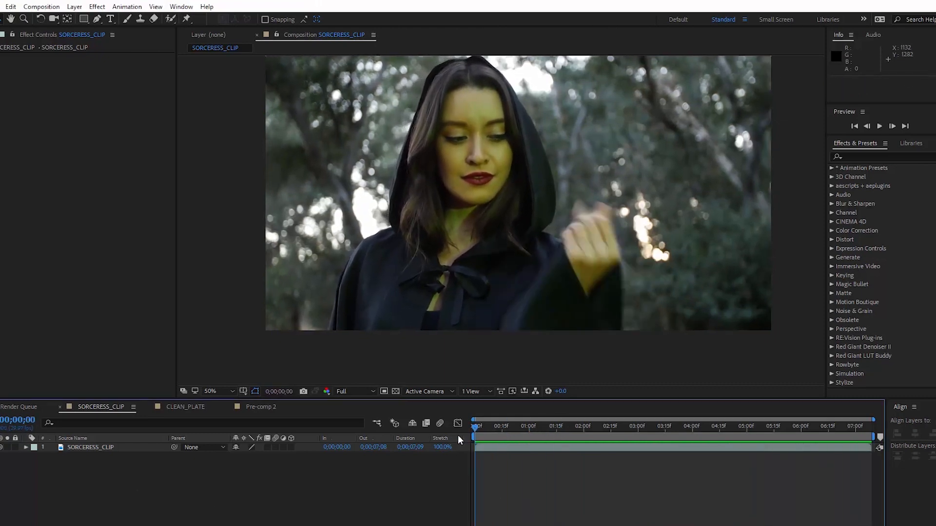
End the work area near 0:00:05:20 at the hand-opening frame and trim the layer's out point to match
click(742, 426)
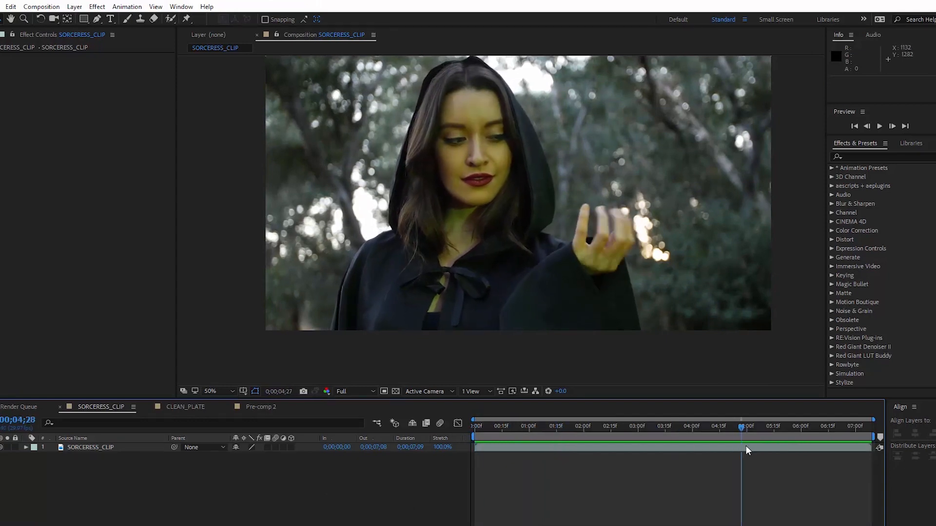
drag(741, 426, 783, 426)
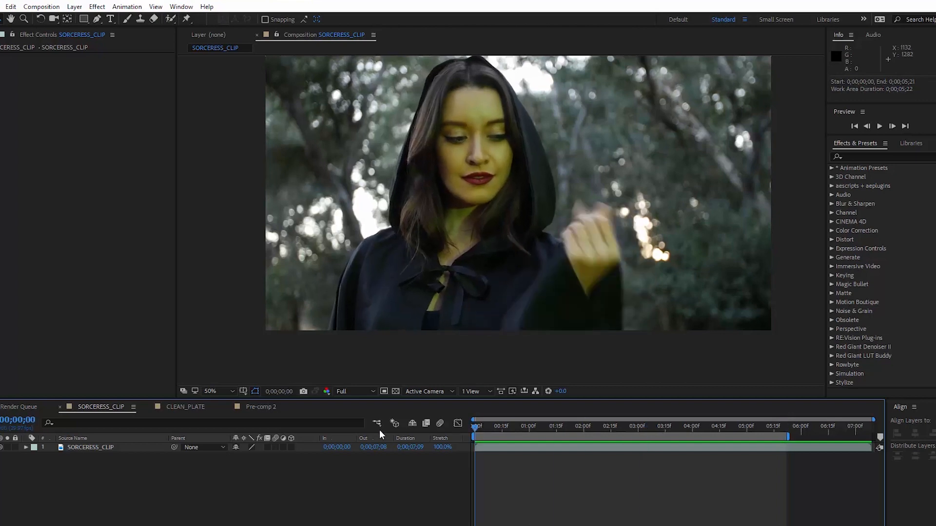
click(892, 126)
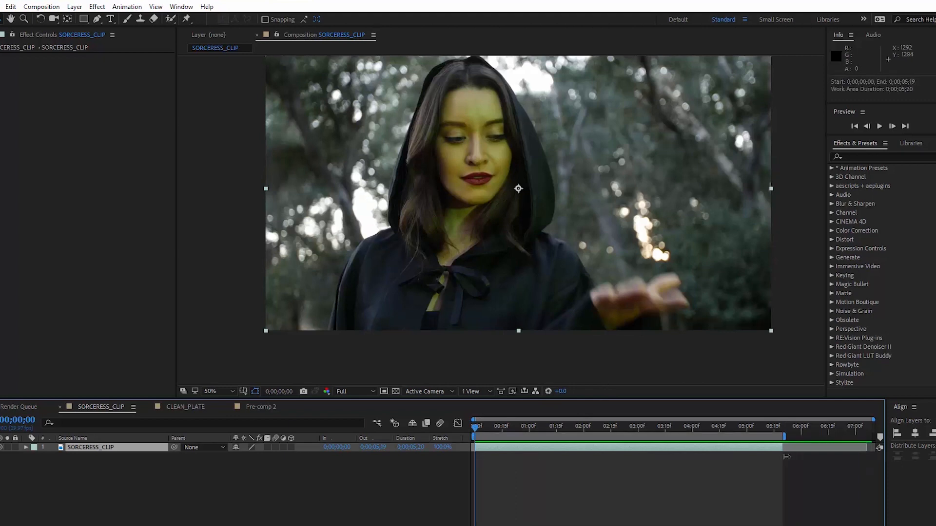
Duplicate the sorceress layer, freeze-frame the copies around the masked hand, and pre-compose them as CLEAN_PLATE
click(892, 126)
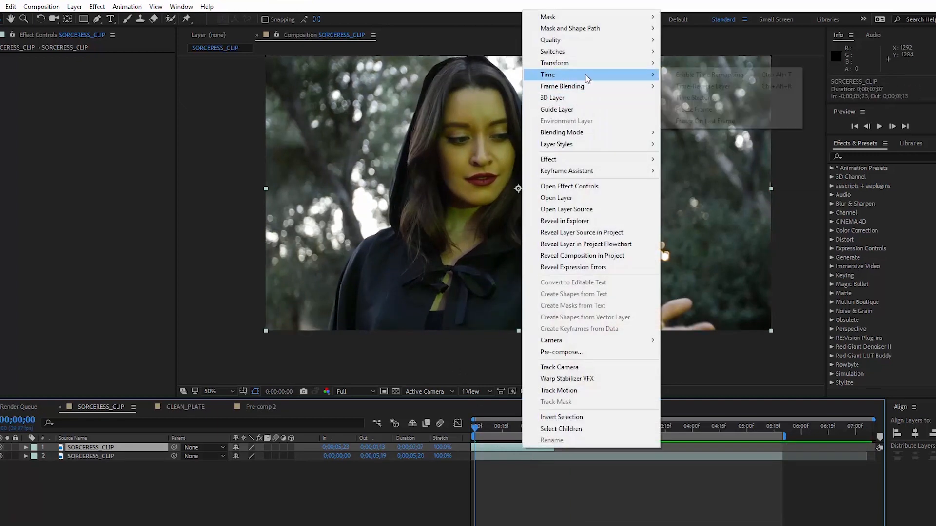
click(693, 109)
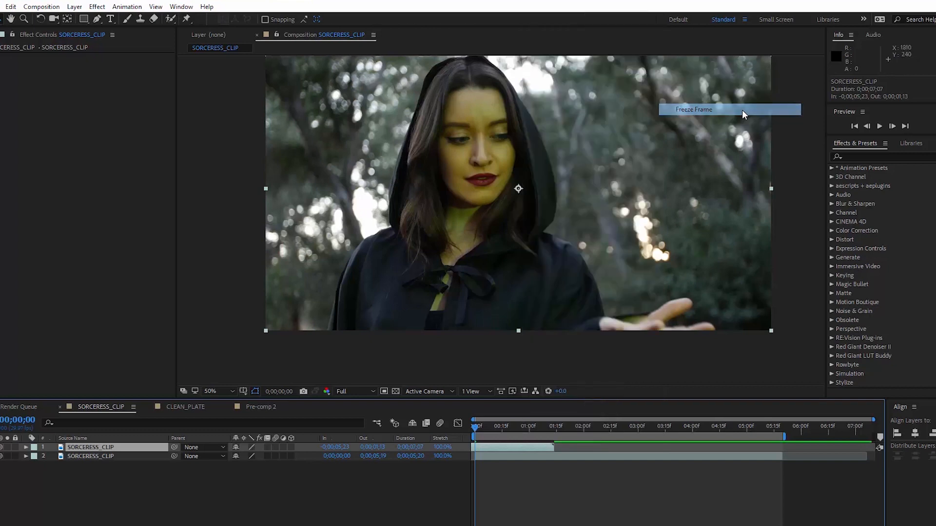
click(693, 109)
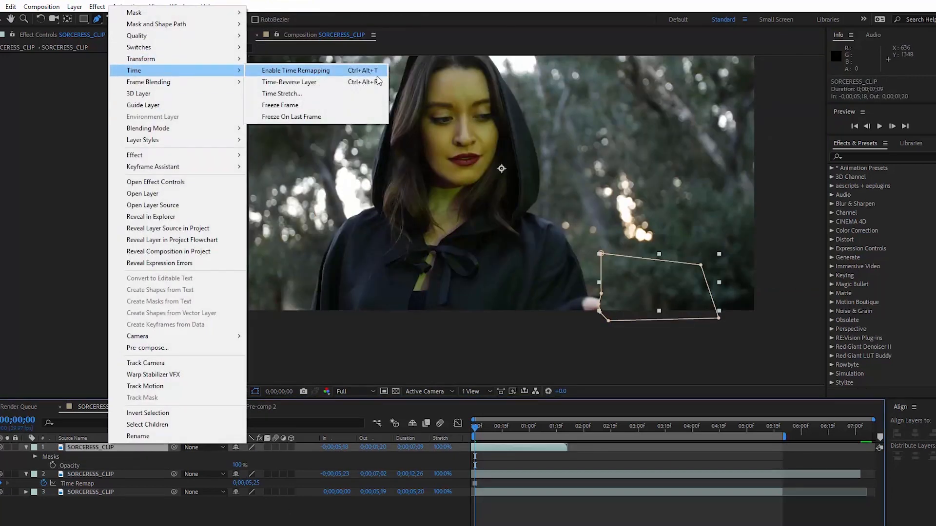
click(295, 71)
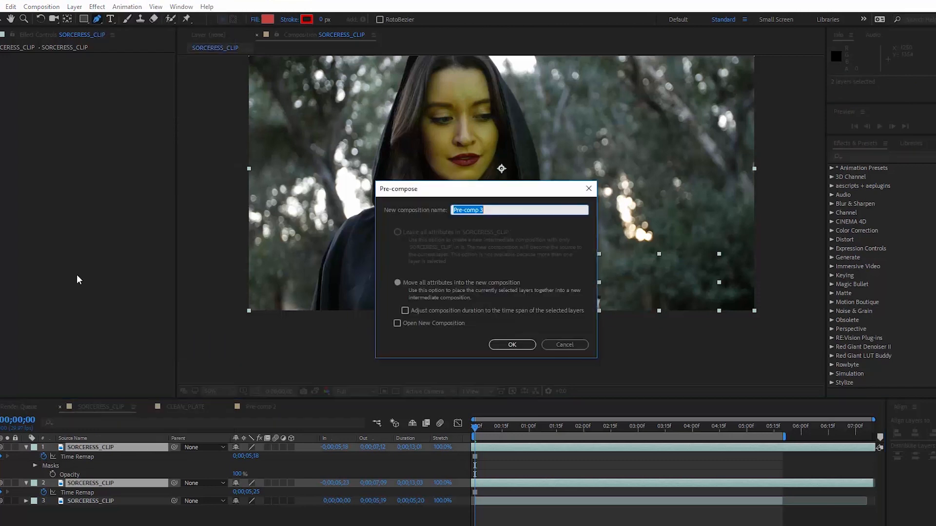
click(511, 344)
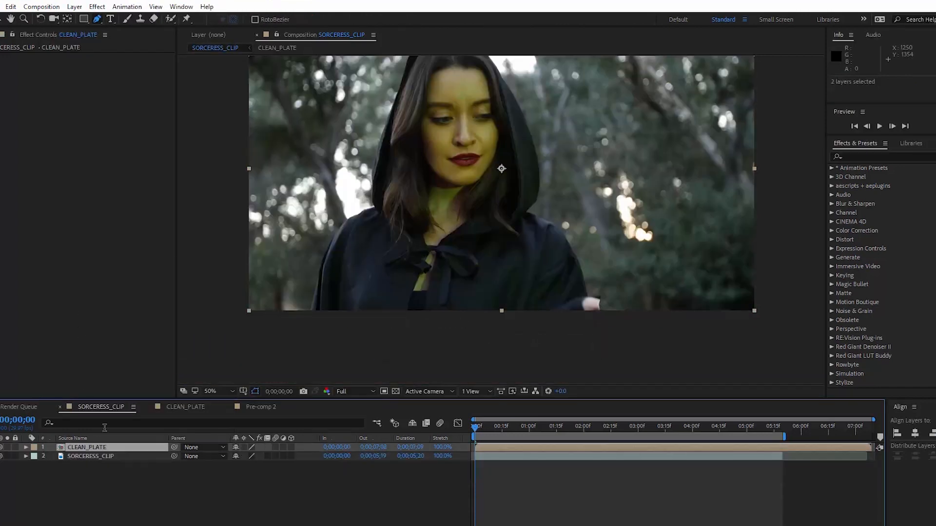
Roto Brush the hand and wrist into a matte on a copy of the clip in the Layer panel
click(699, 270)
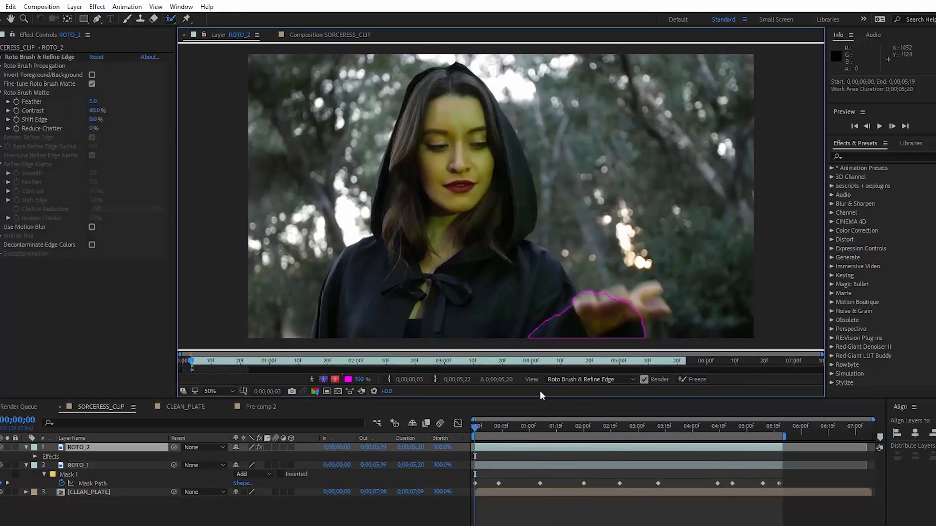
drag(562, 329, 594, 304)
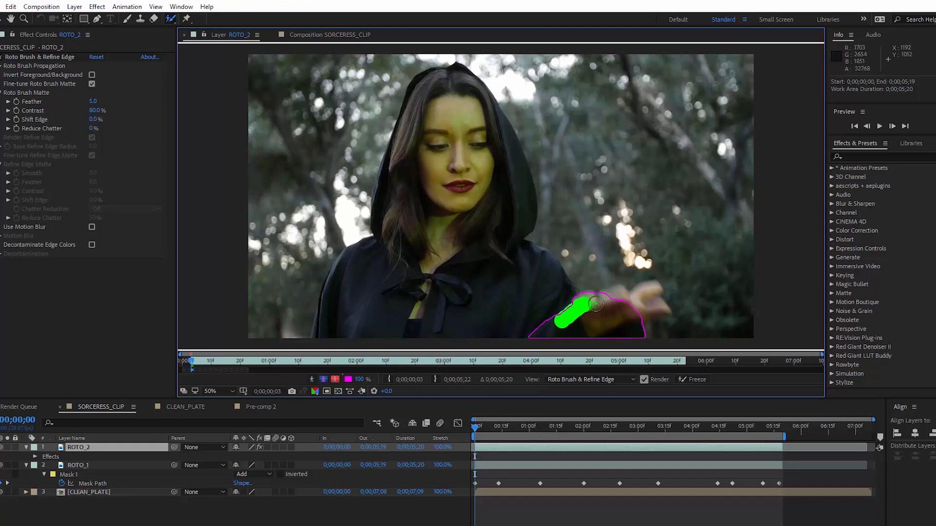
drag(579, 307, 651, 298)
text(shift)
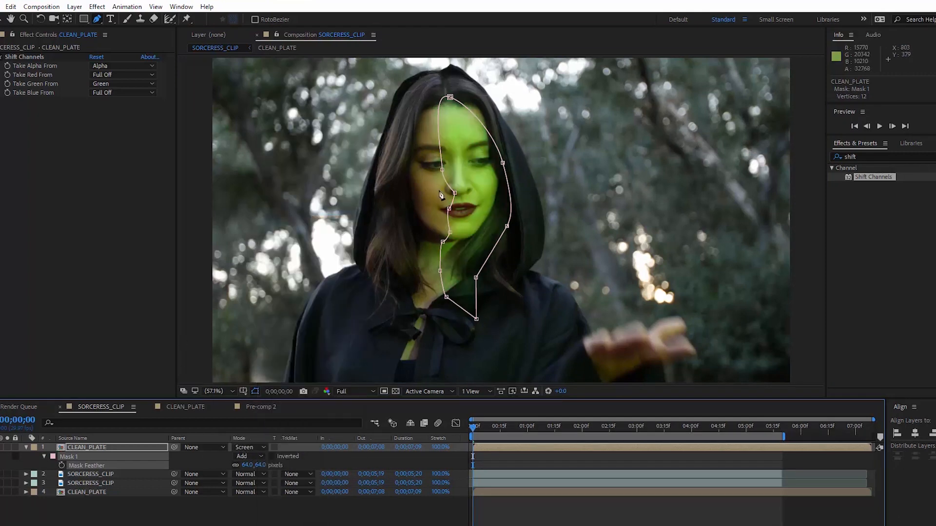
Reshape the feathered face mask and flicker the green glow with a wiggle(3,75) Opacity expression
drag(256, 465, 266, 459)
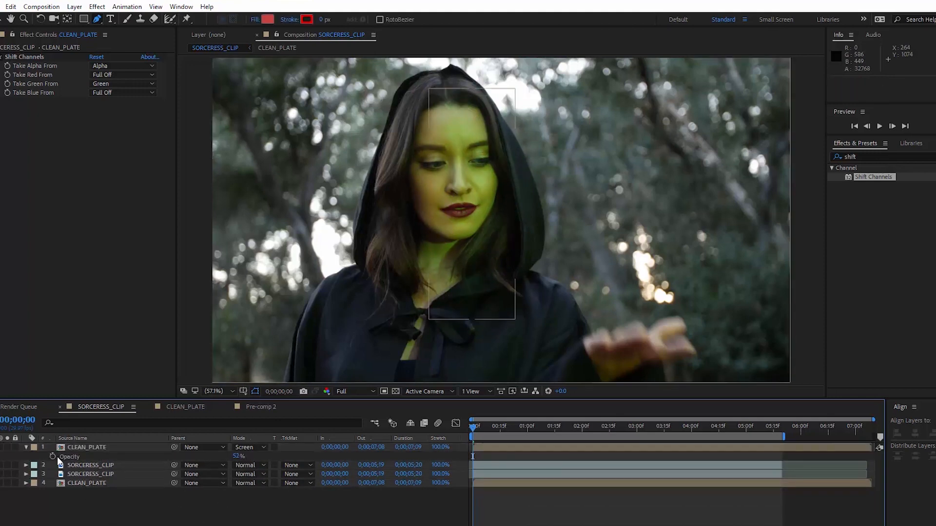
text(wiggle(3,75)
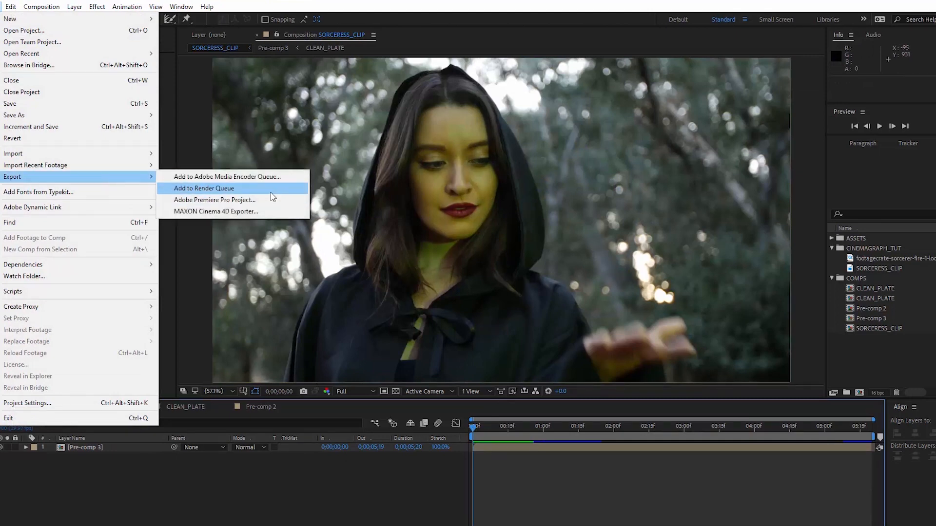
Add the finished sorceress composition to the Render Queue
click(204, 188)
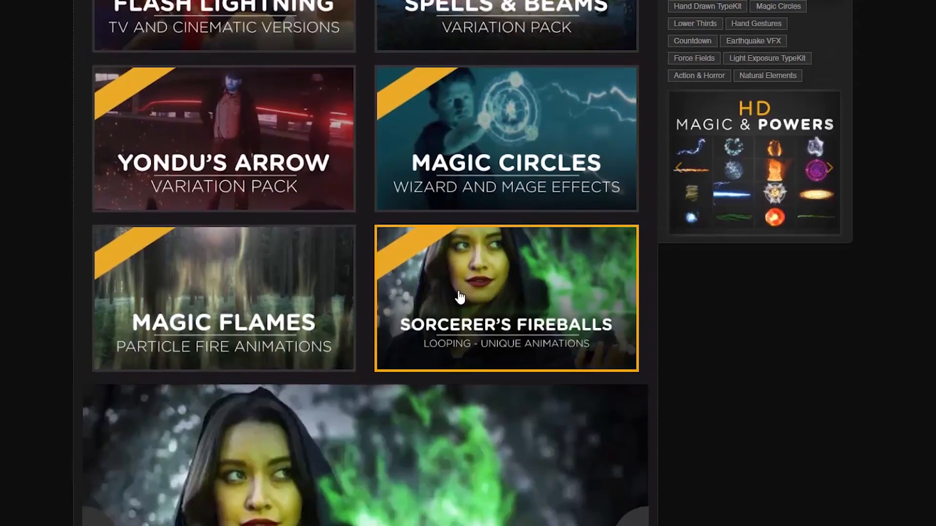
Open the Sorcerer's Fireballs pack with its five fire elements, two loopable
click(506, 298)
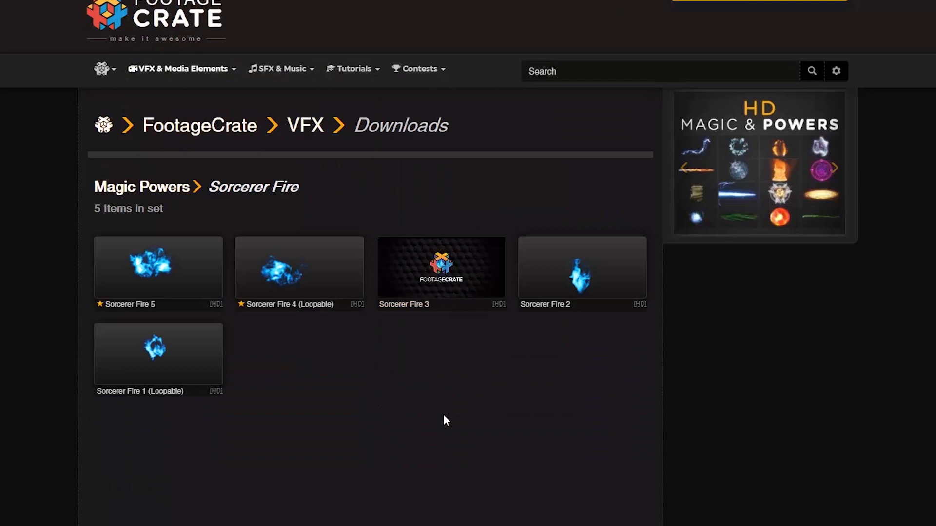
mouse_move(158, 354)
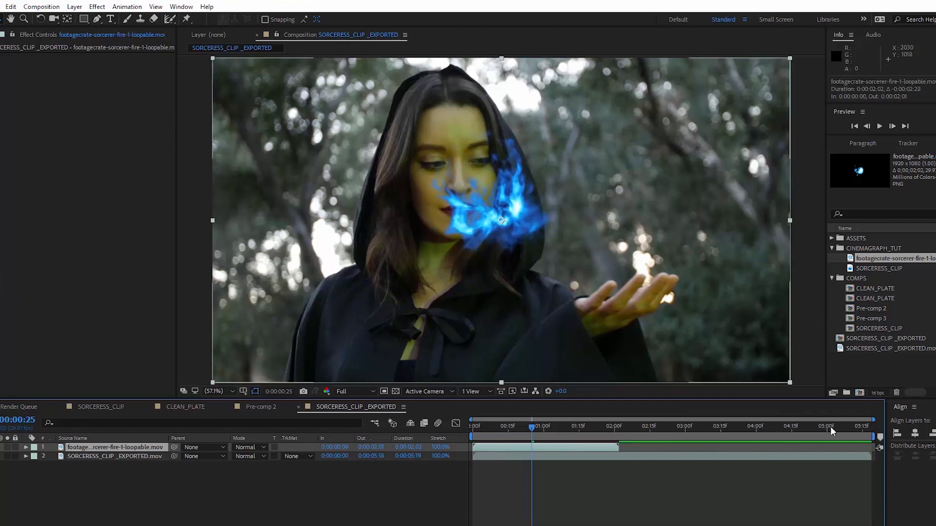
Set the blue fireball footage to loop 12 times via Interpret Footage
right_click(894, 258)
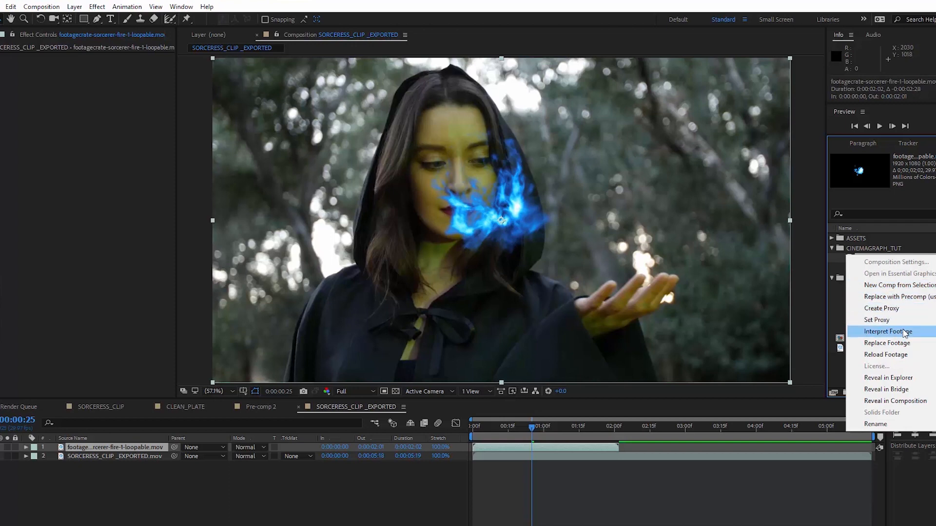
click(890, 331)
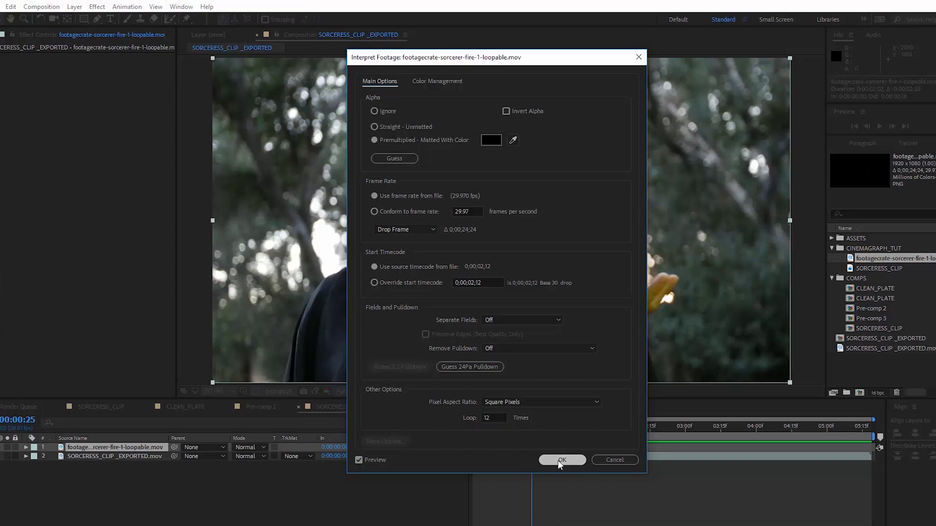
click(562, 459)
text(trit)
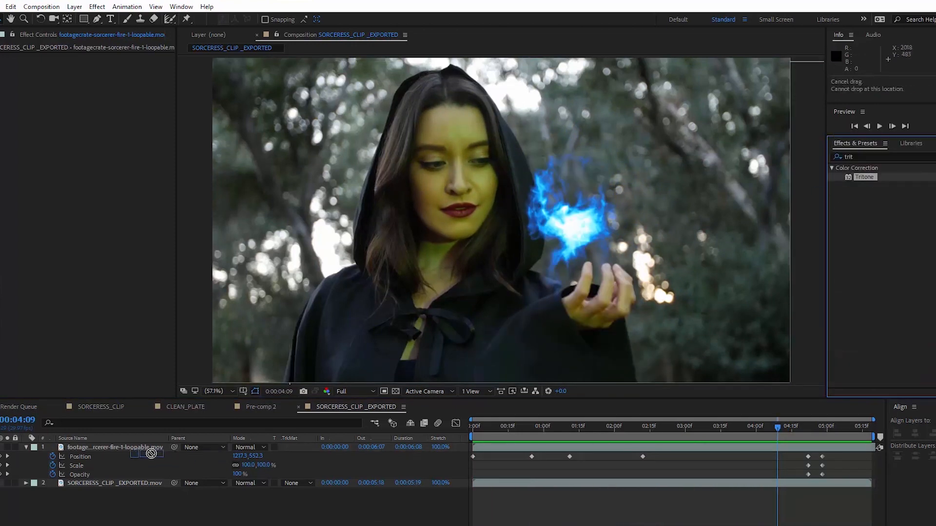
Tint the fireball green with Tritone and soften its duplicate with Fast Box Blur for a glow
double_click(864, 177)
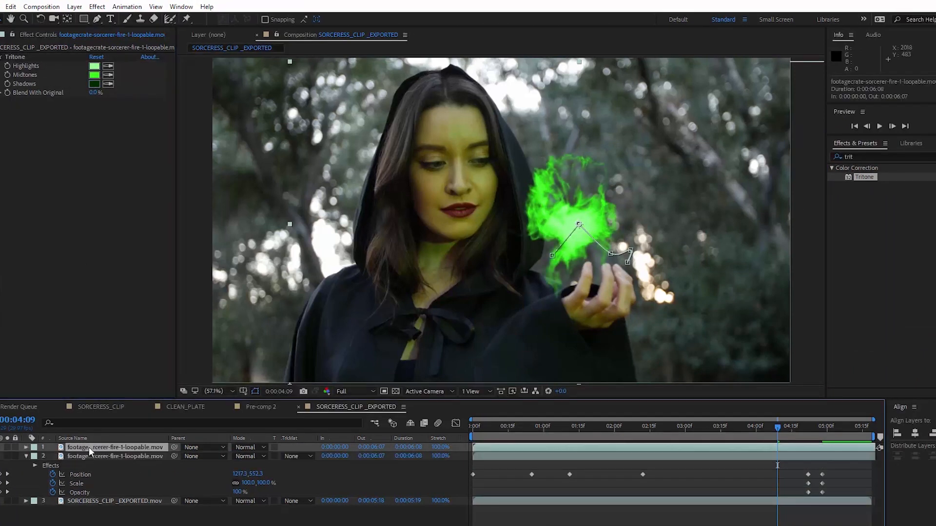
text(fast)
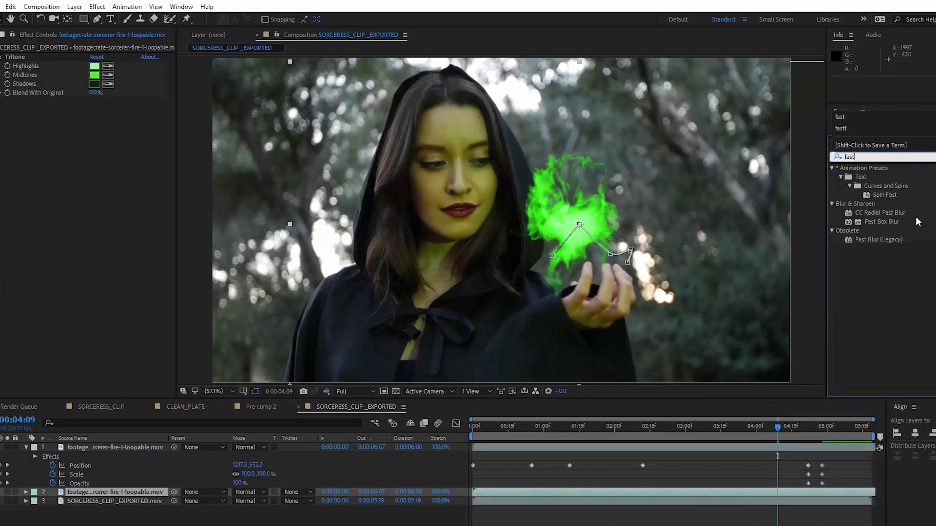
double_click(882, 221)
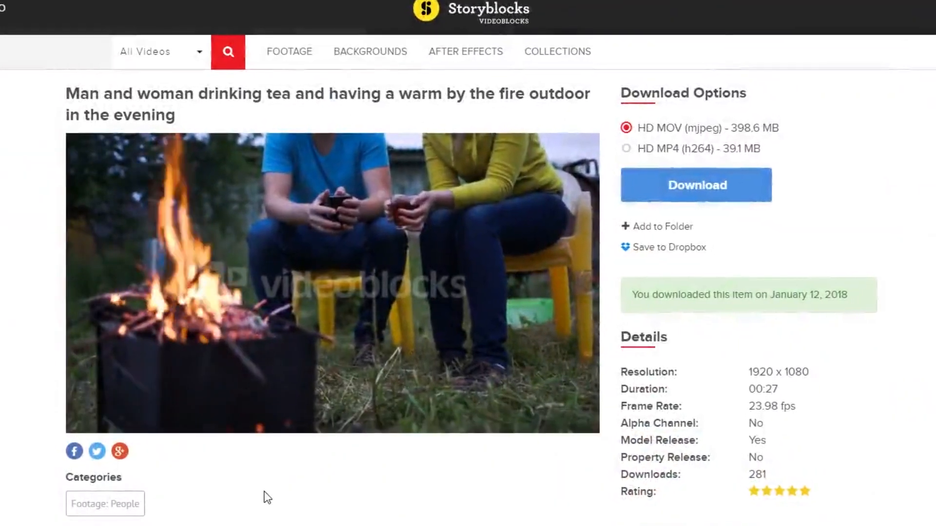
Browse the Storyblocks campfire tea clip page and play the seamless fire looping tutorial
scroll(down, 3)
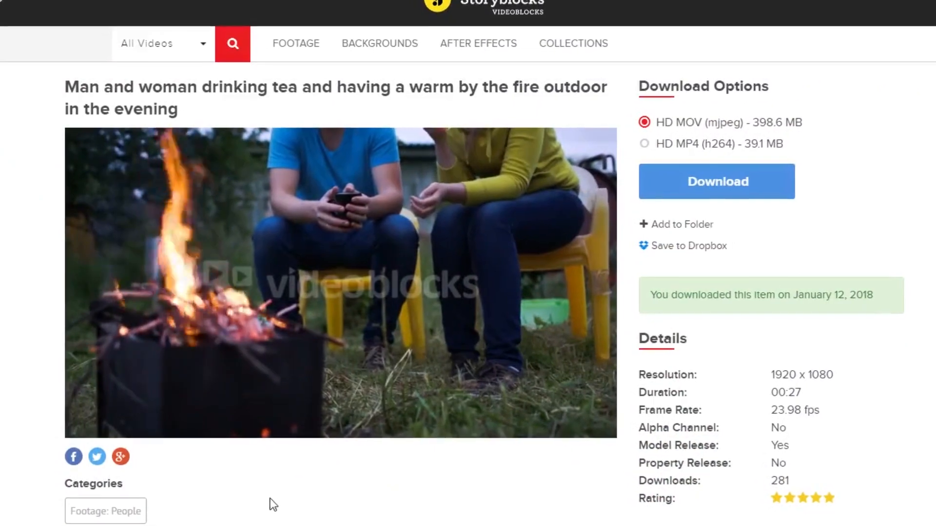
scroll(down, 3)
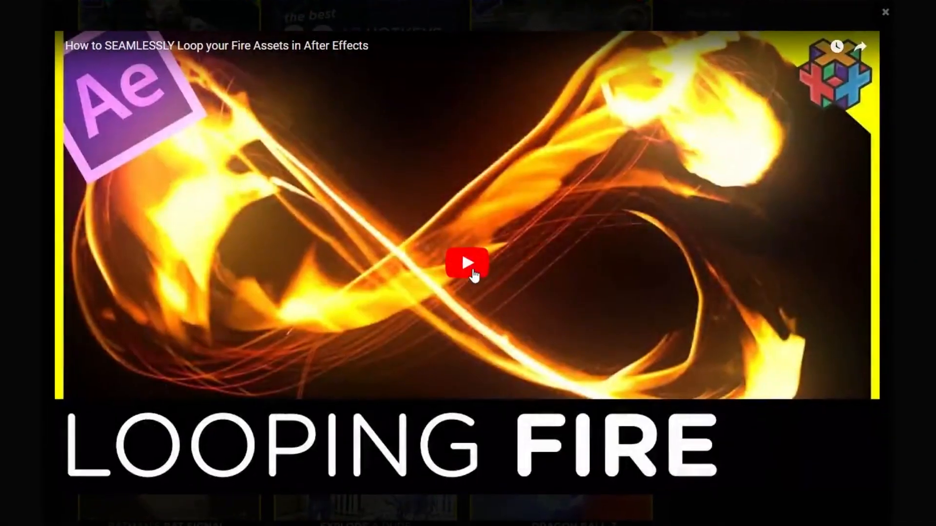
click(466, 263)
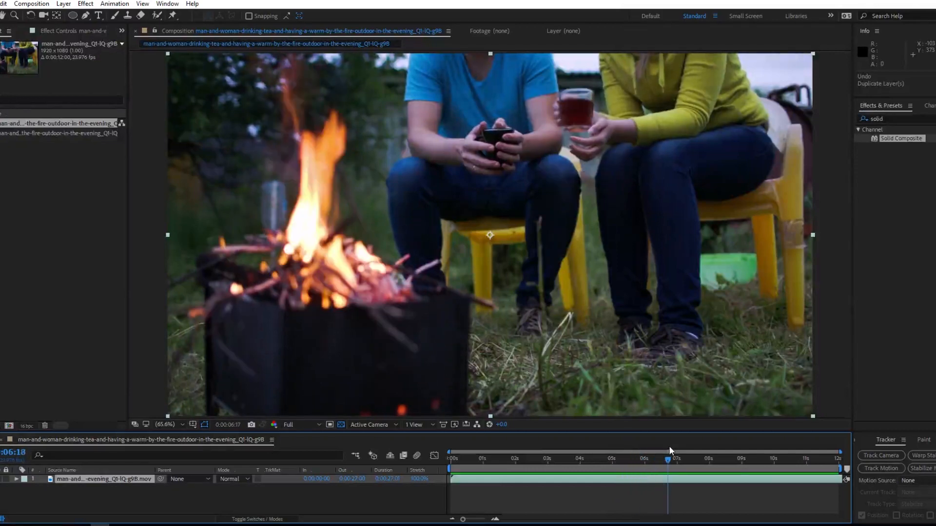
Scrub the campfire clip to pick a frame, then check the linear wipe between the offset copies
drag(677, 458, 653, 459)
text(linea)
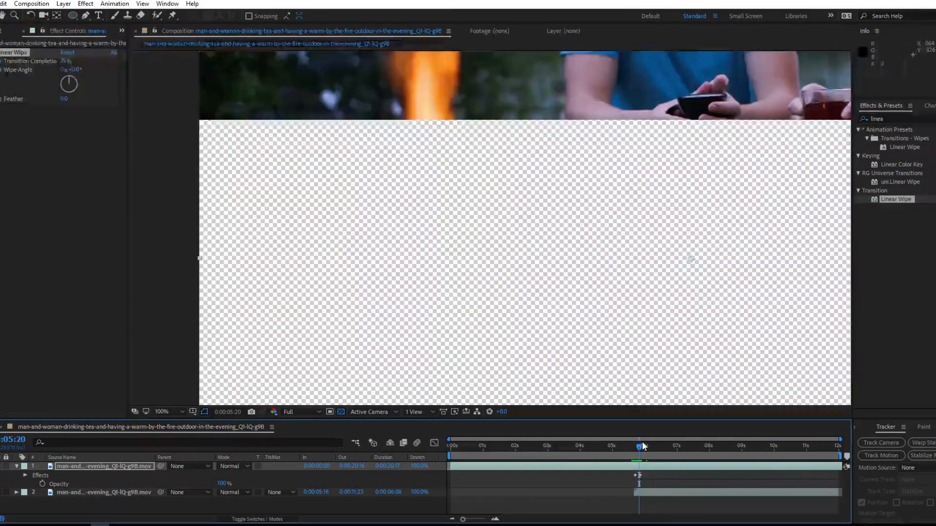
drag(640, 445, 636, 446)
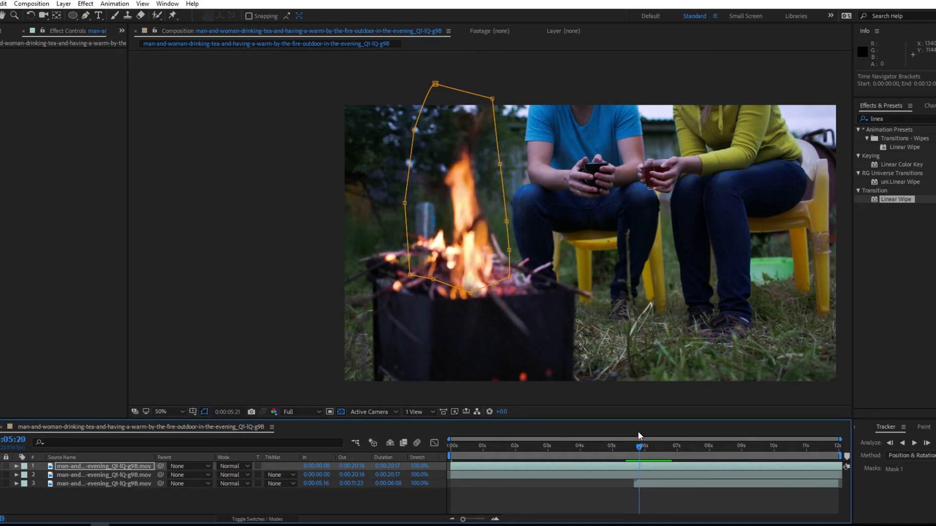
Shape the flame mask on layer 1 around five seconds, subtracted with 91 px feather
click(161, 412)
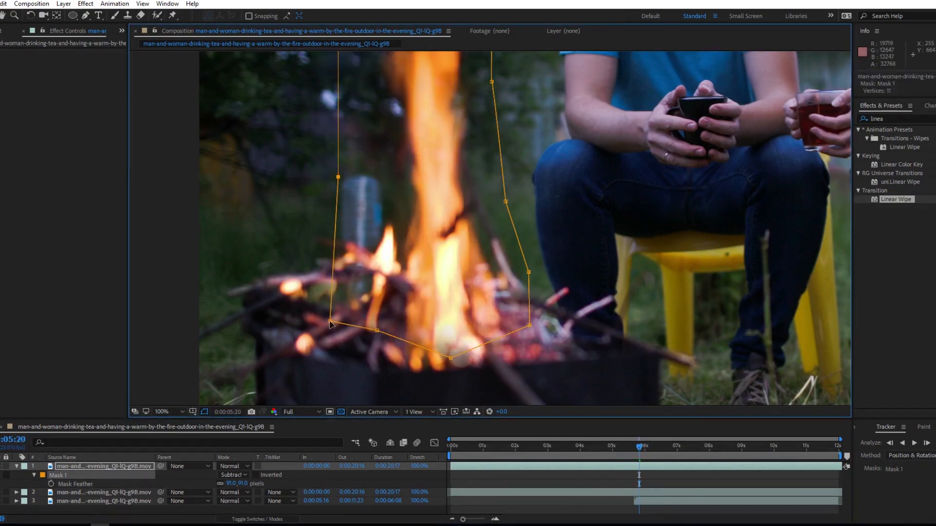
click(651, 446)
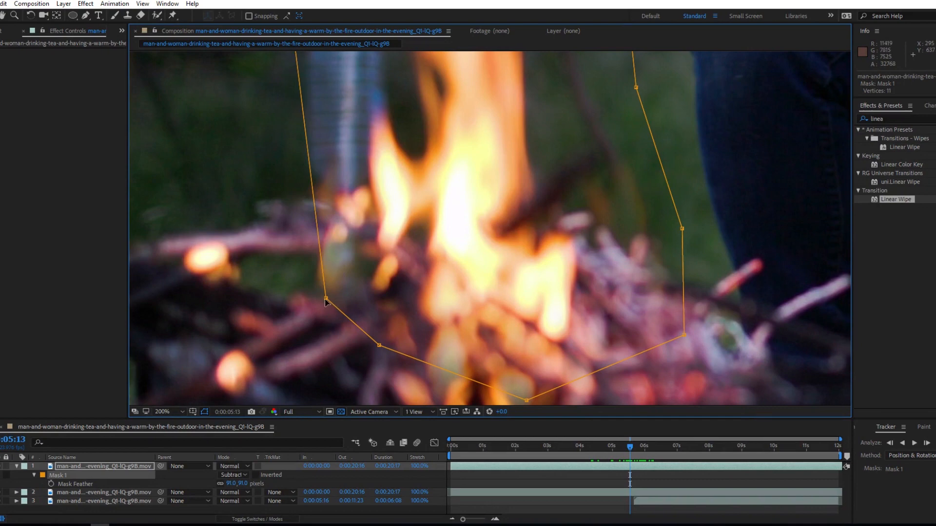
click(169, 411)
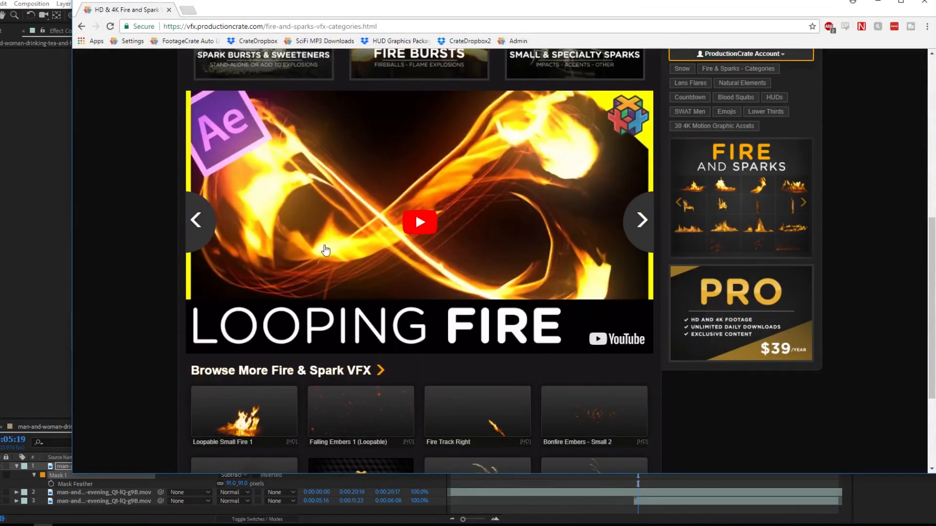
Browse the full Fire & Spark VFX collection for loopable fire and ember clips
scroll(down, 3)
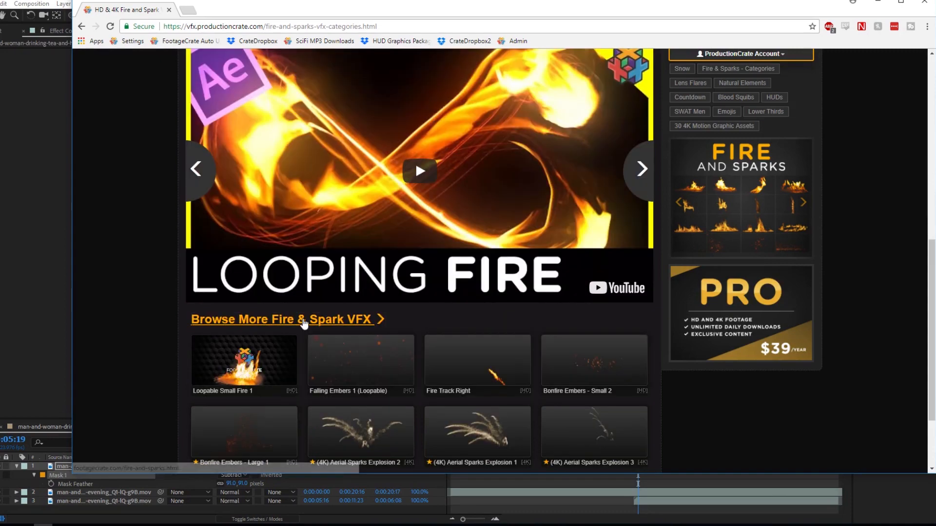
click(281, 319)
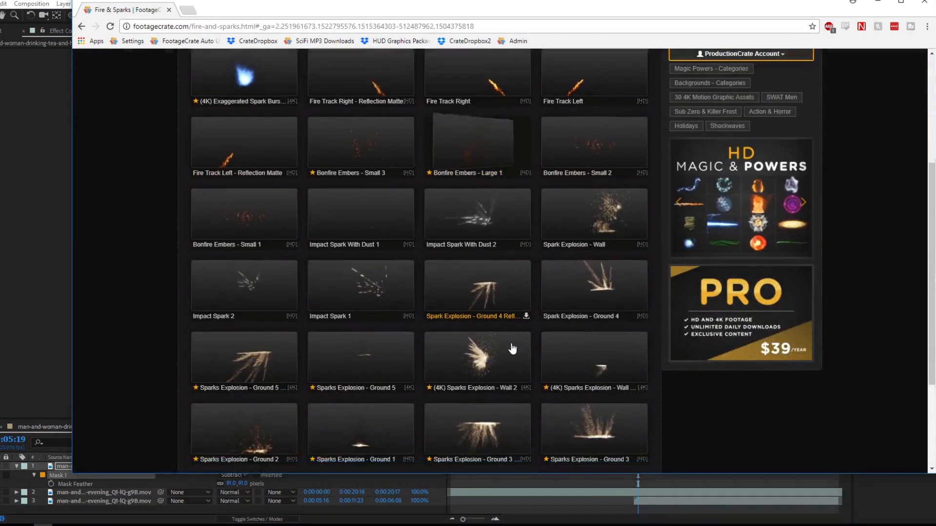
scroll(down, 3)
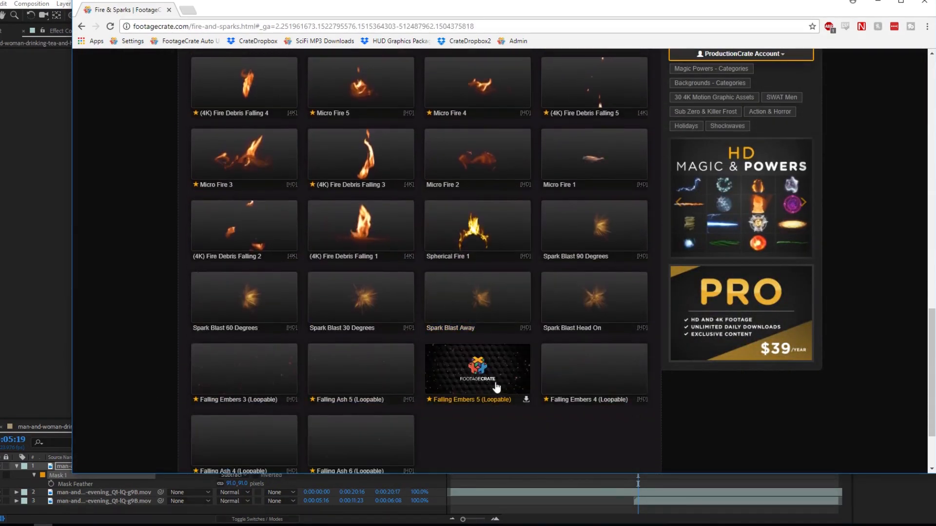
scroll(down, 3)
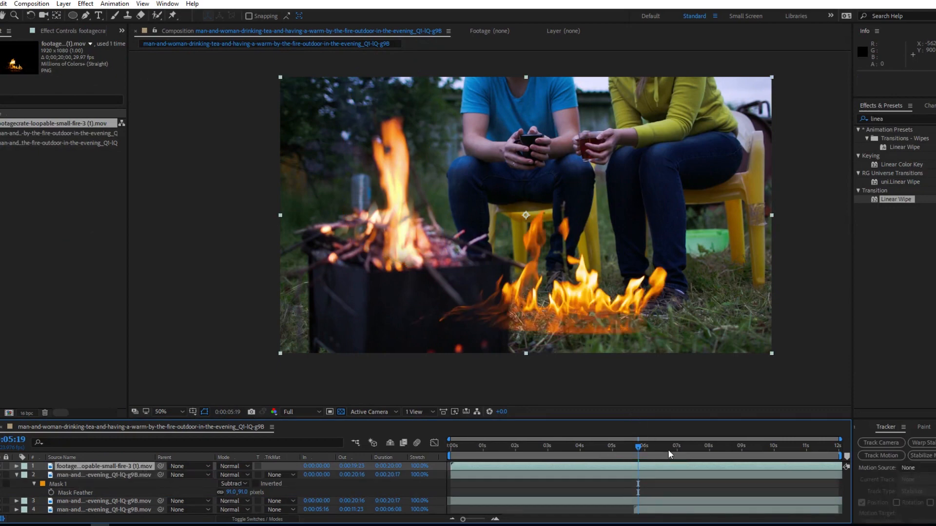
Screen-blend footagecrate-loopable-small-fire-3 over the firepit and outline a mask around its flames
click(233, 466)
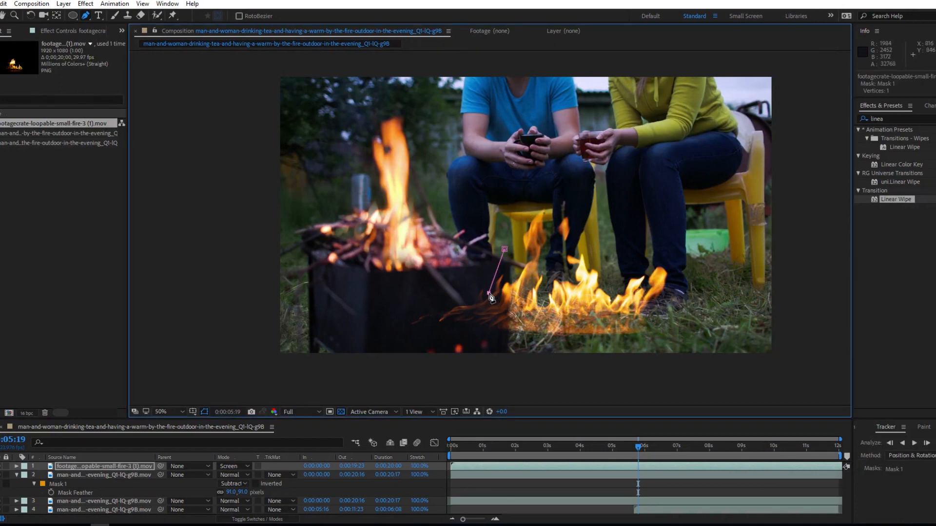
drag(489, 297, 627, 312)
text(curv)
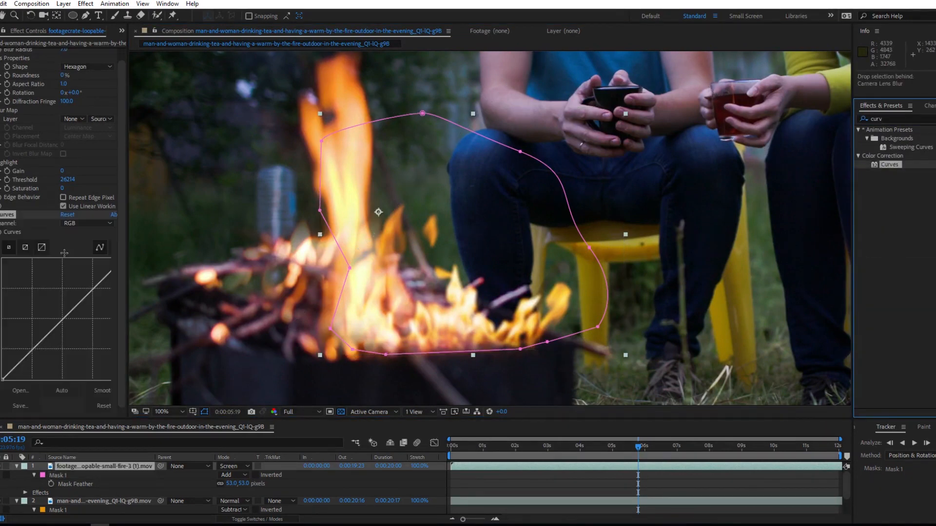
Add Curves with a boosted Red channel and a black Solid Composite to the fire layer
click(85, 222)
text(solid)
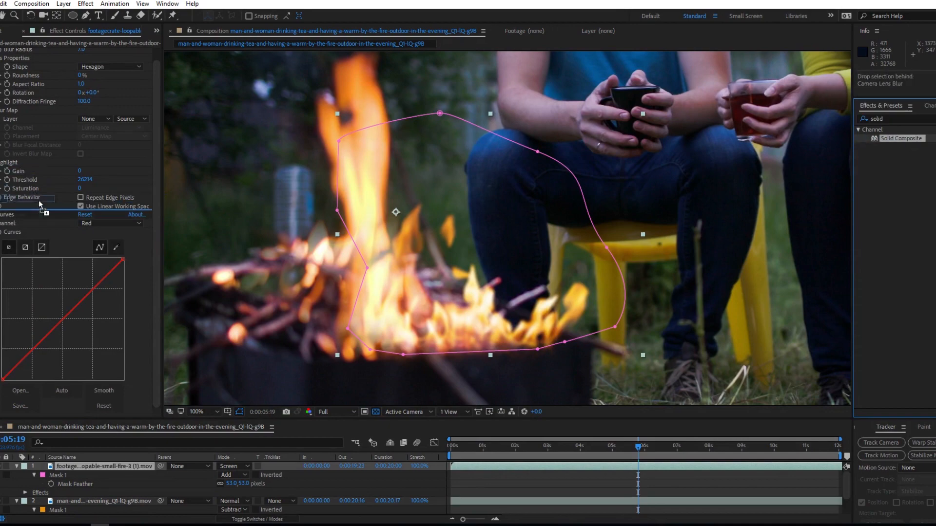
click(83, 189)
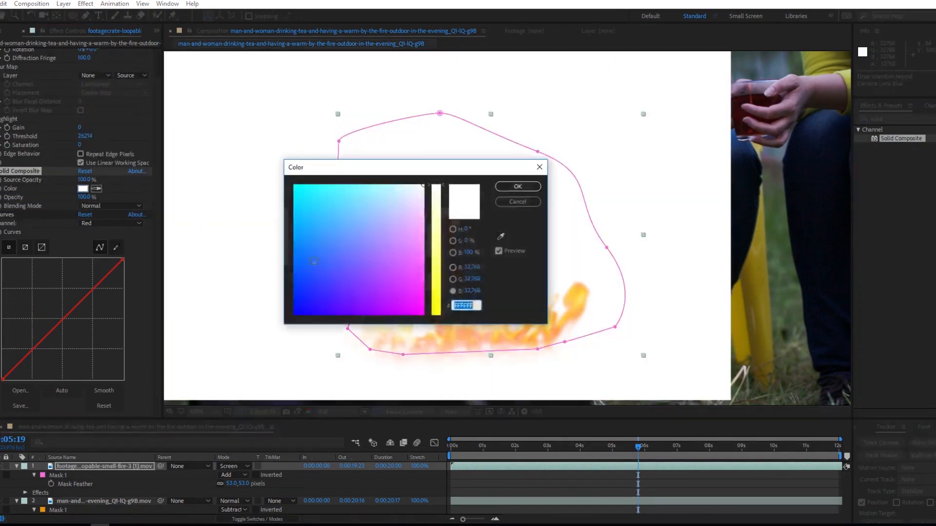
click(516, 187)
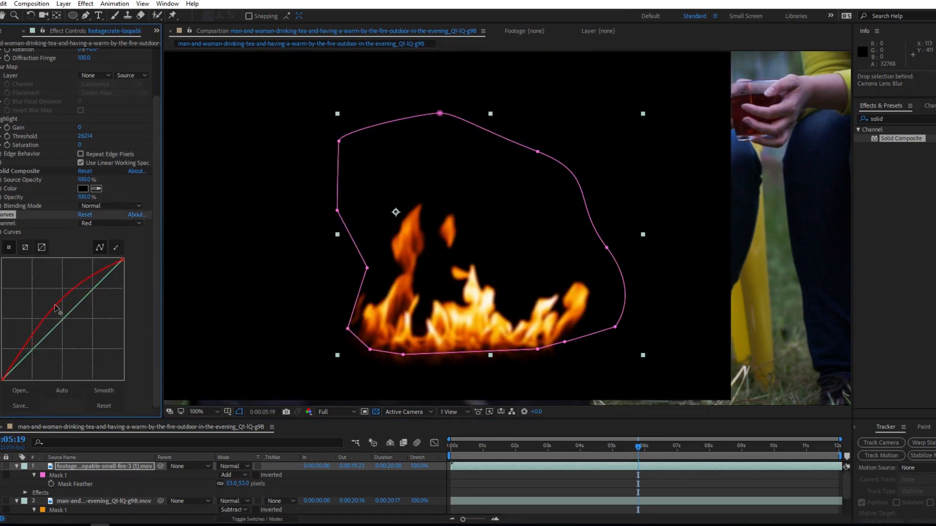
click(232, 466)
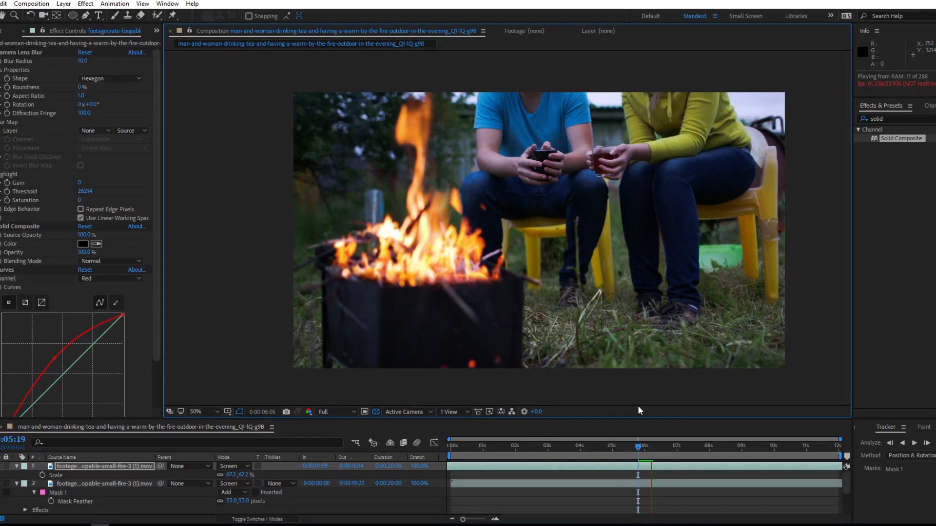
Fit the frame in view and preview the Glow from the new adjustment layer
click(200, 412)
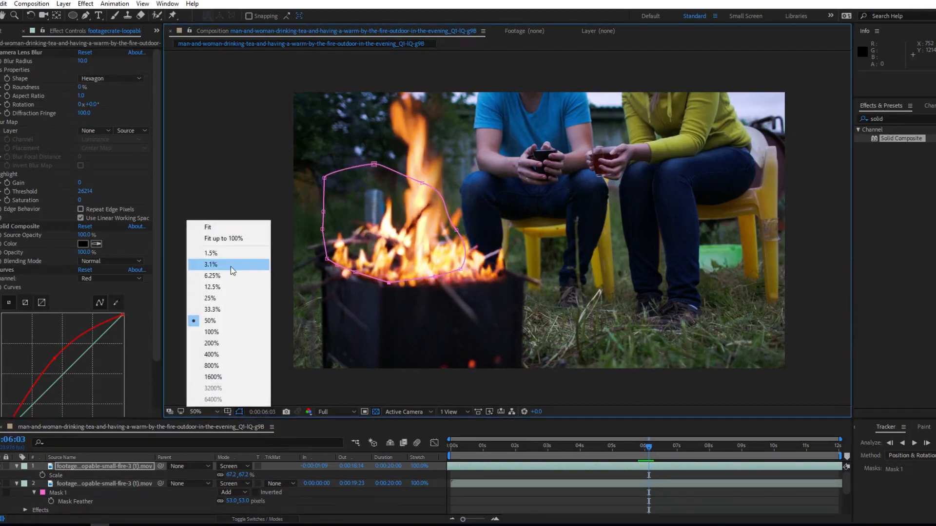
click(64, 4)
text(glow)
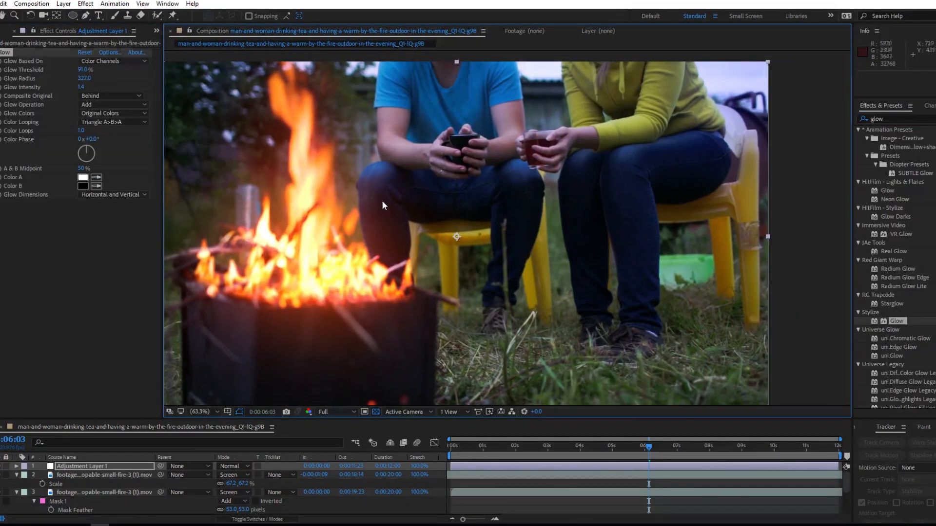
key(Space)
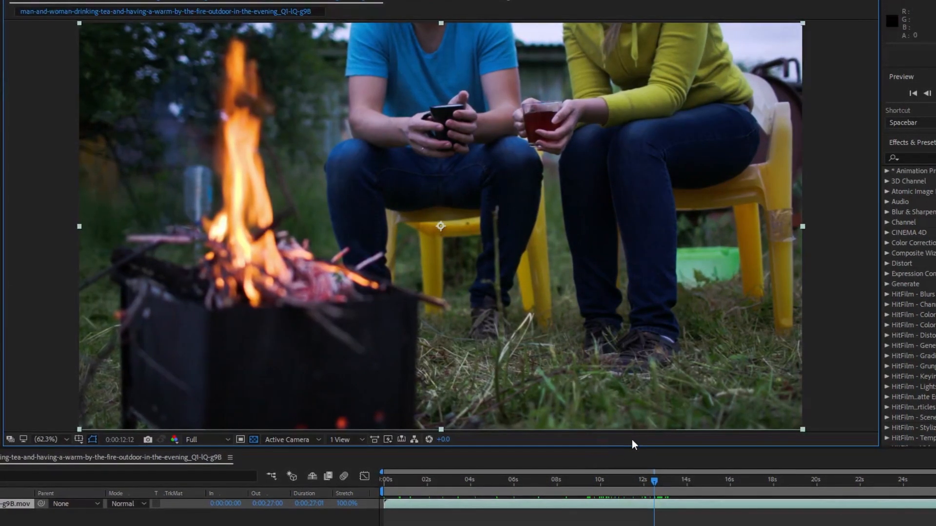
Scrub the tea-drinking clip in the new comp to the moment the woman sips
drag(653, 480, 685, 480)
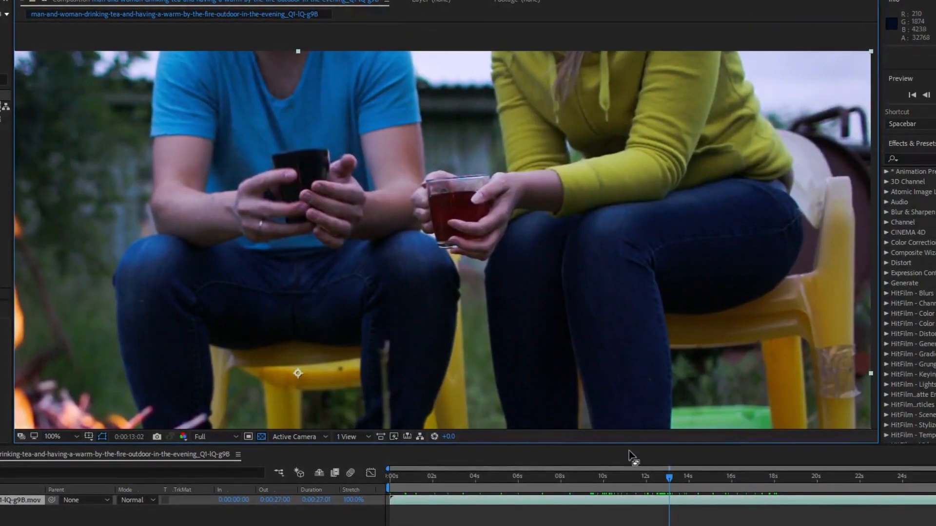
click(490, 476)
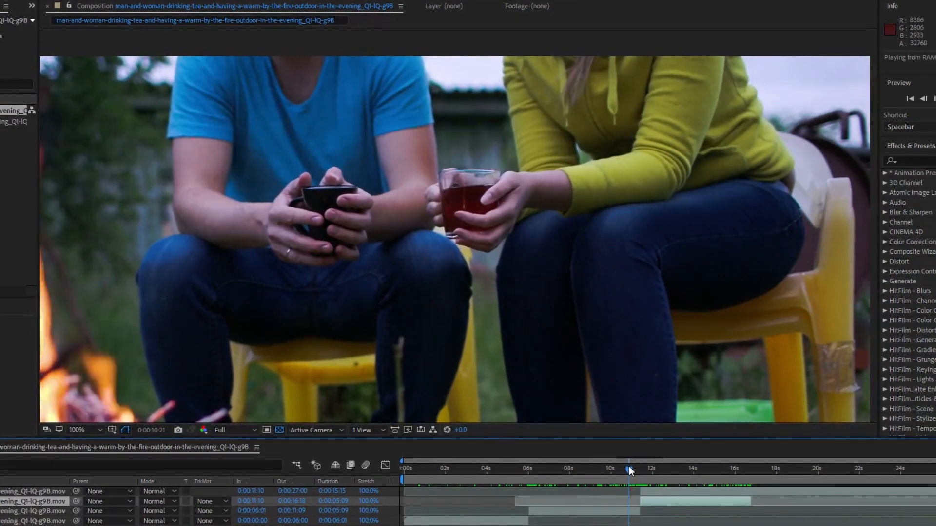
Split out the sip section and Time-Reverse its duplicate so the motion loops back
click(628, 469)
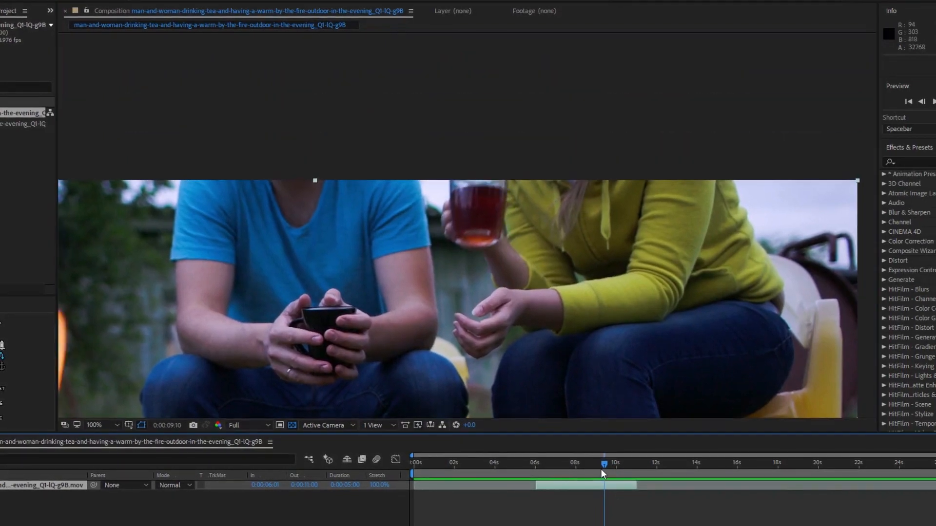
click(565, 462)
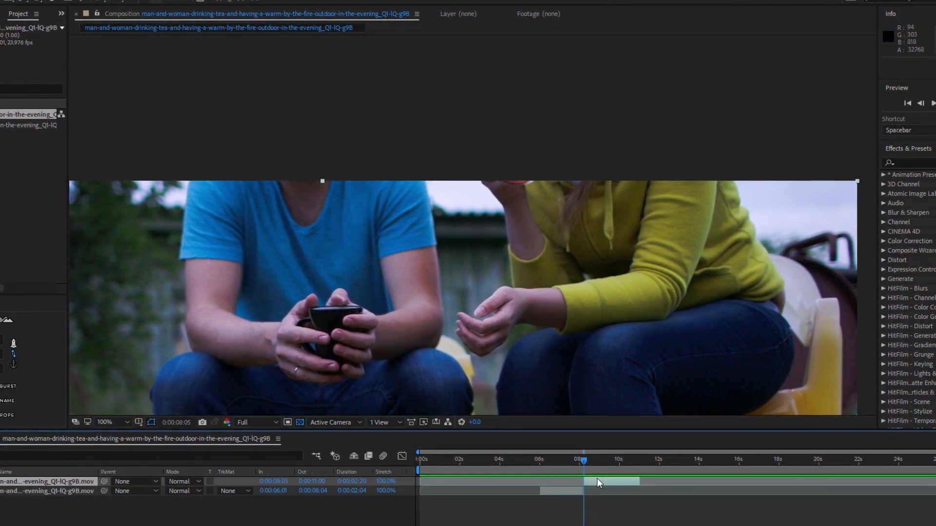
right_click(602, 484)
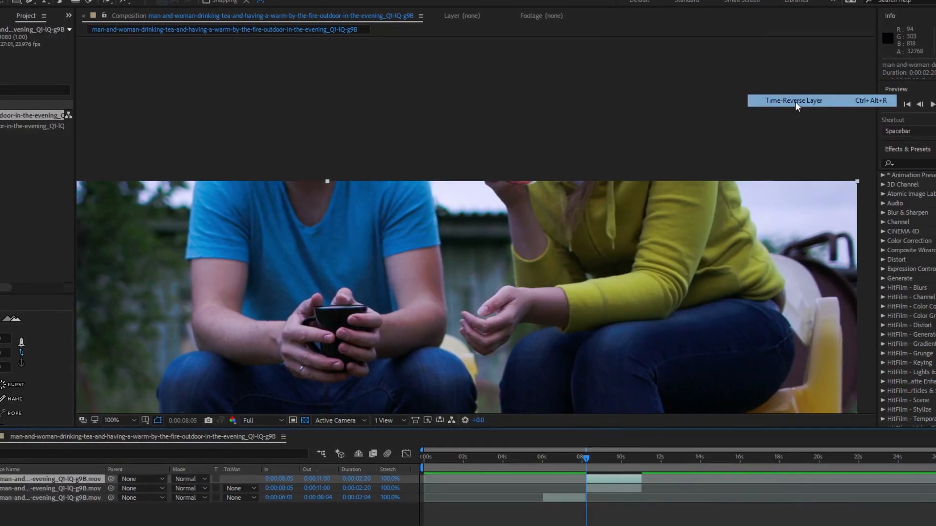
click(794, 101)
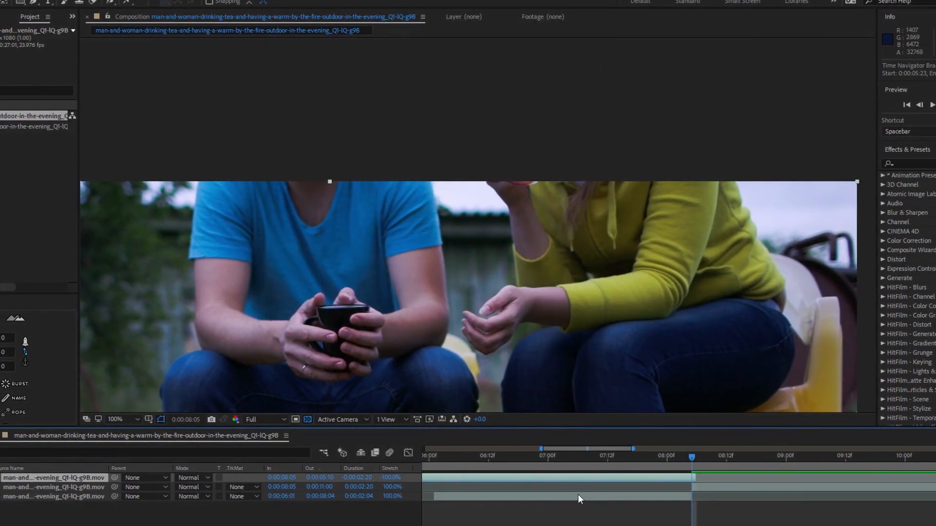